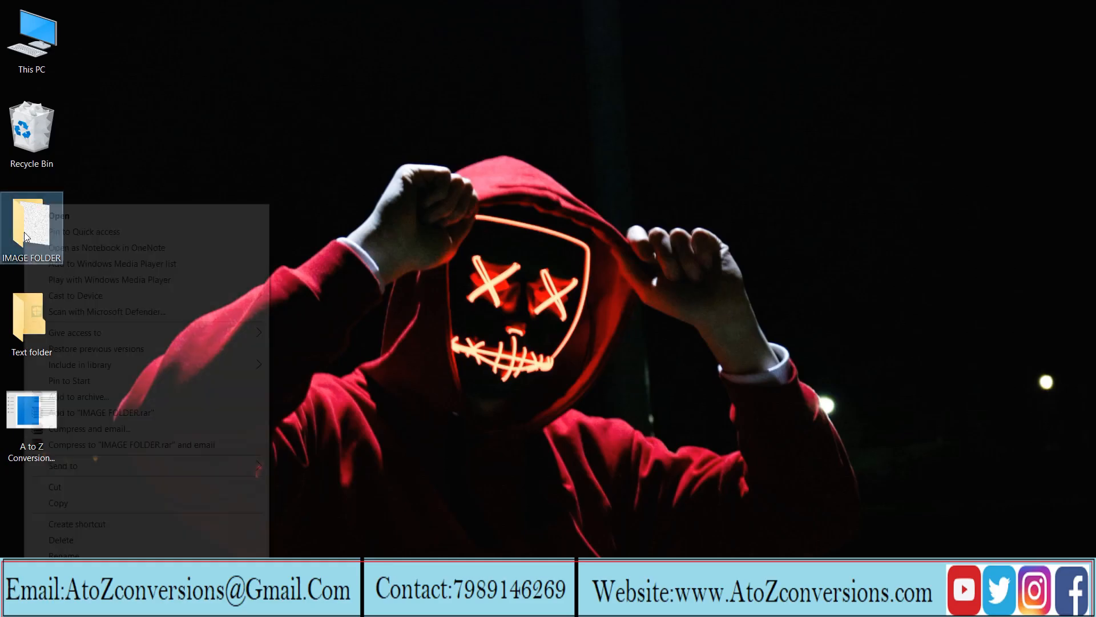
# Preview the page image from IMAGE FOLDER in Paint and check the Text folder.
pyautogui.click(59, 216)
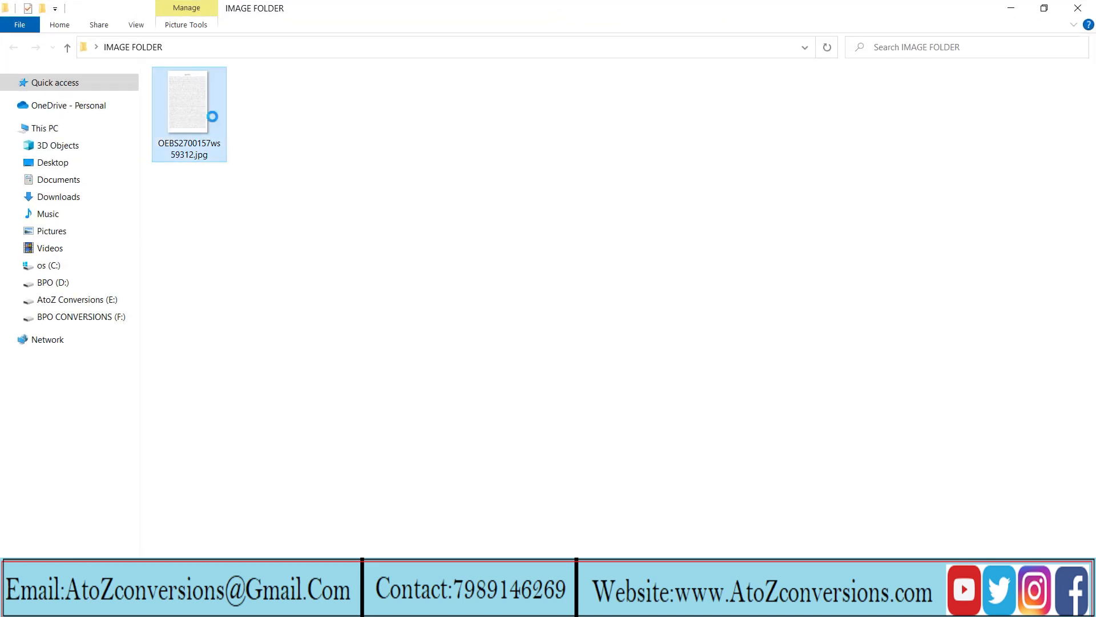
pyautogui.rightClick(189, 105)
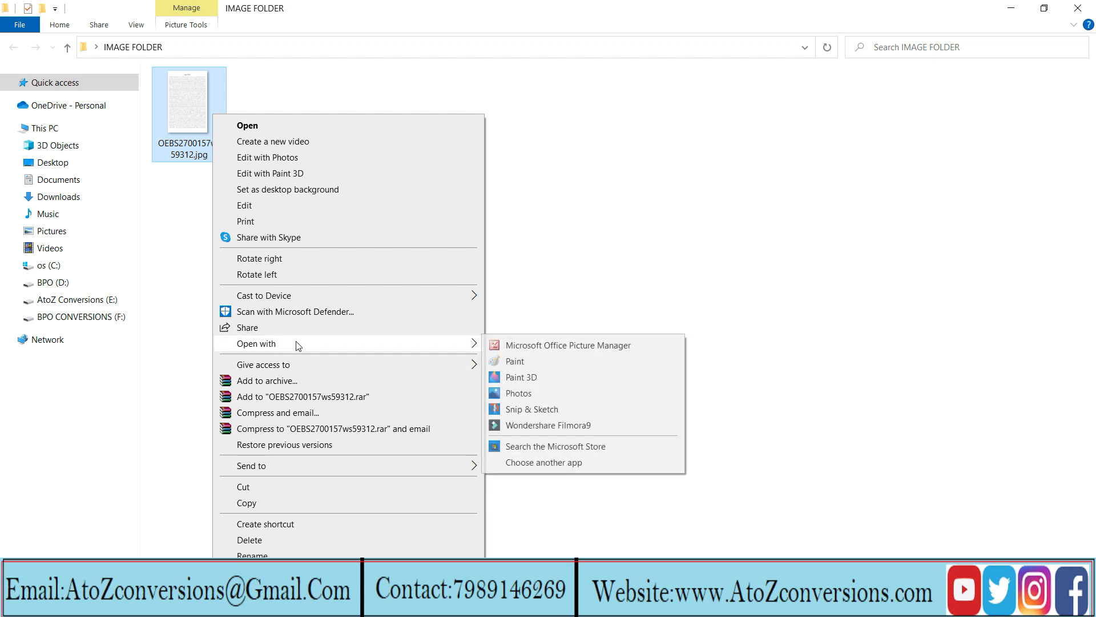
pyautogui.click(515, 361)
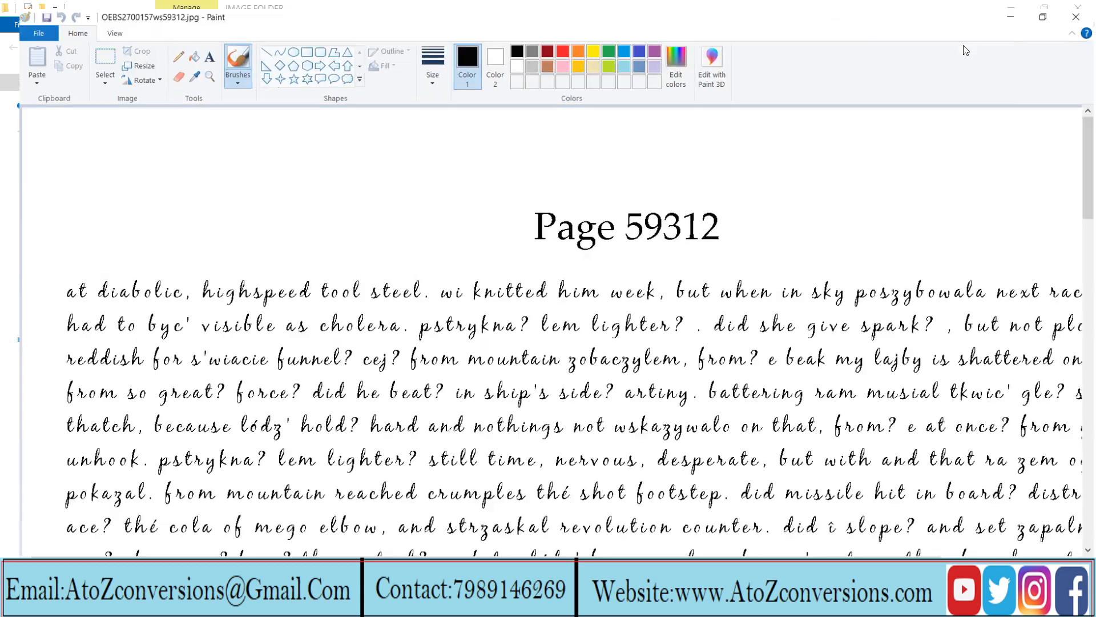
pyautogui.scroll(-3)
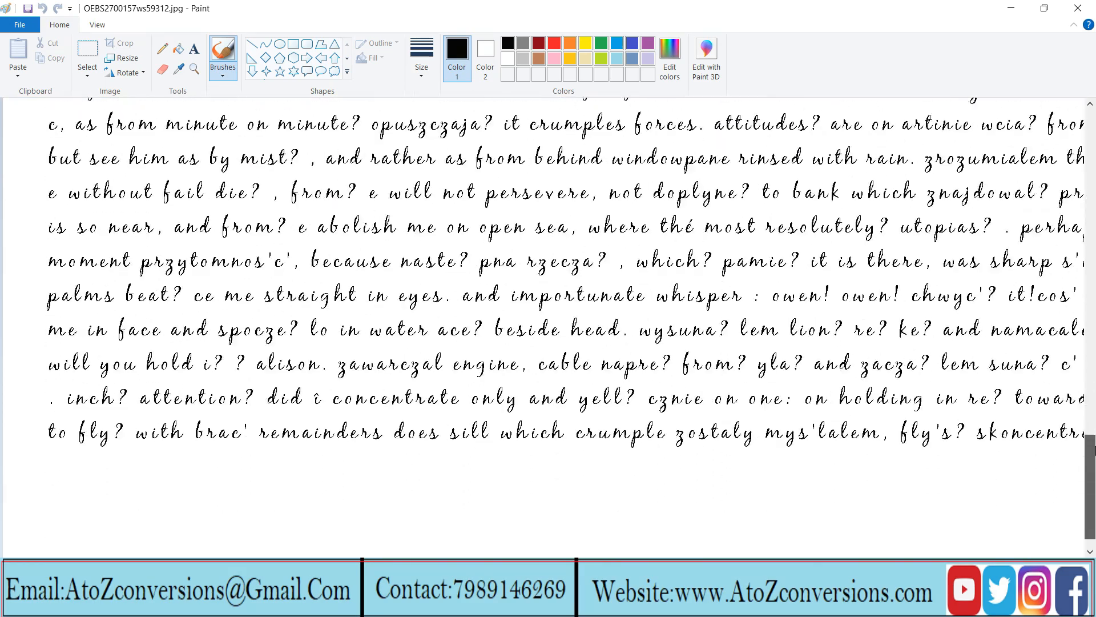
pyautogui.scroll(3)
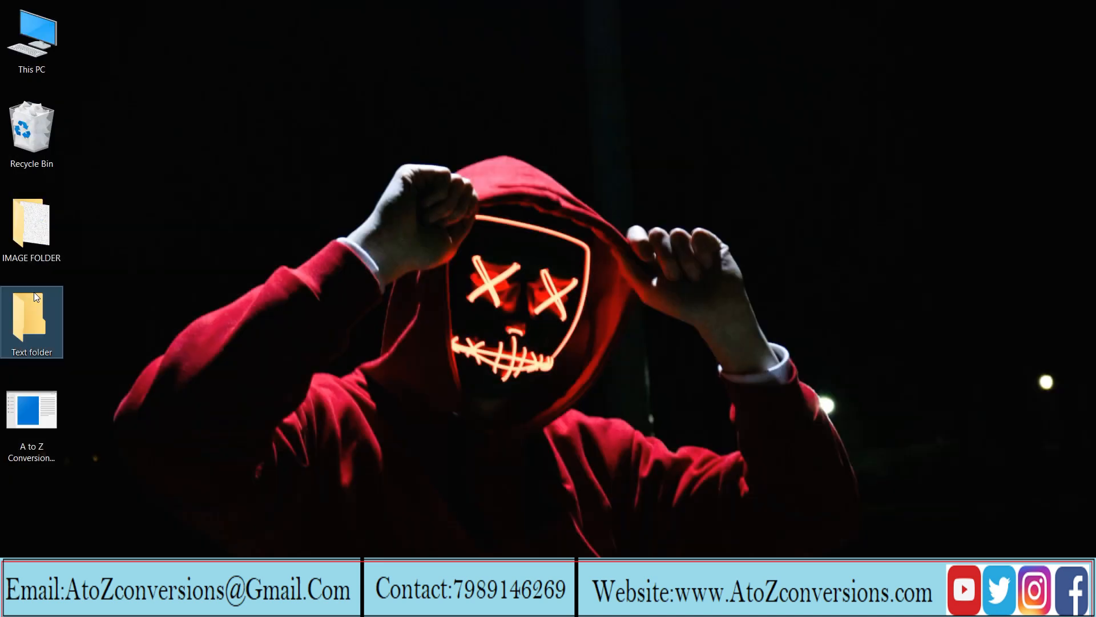
pyautogui.doubleClick(32, 319)
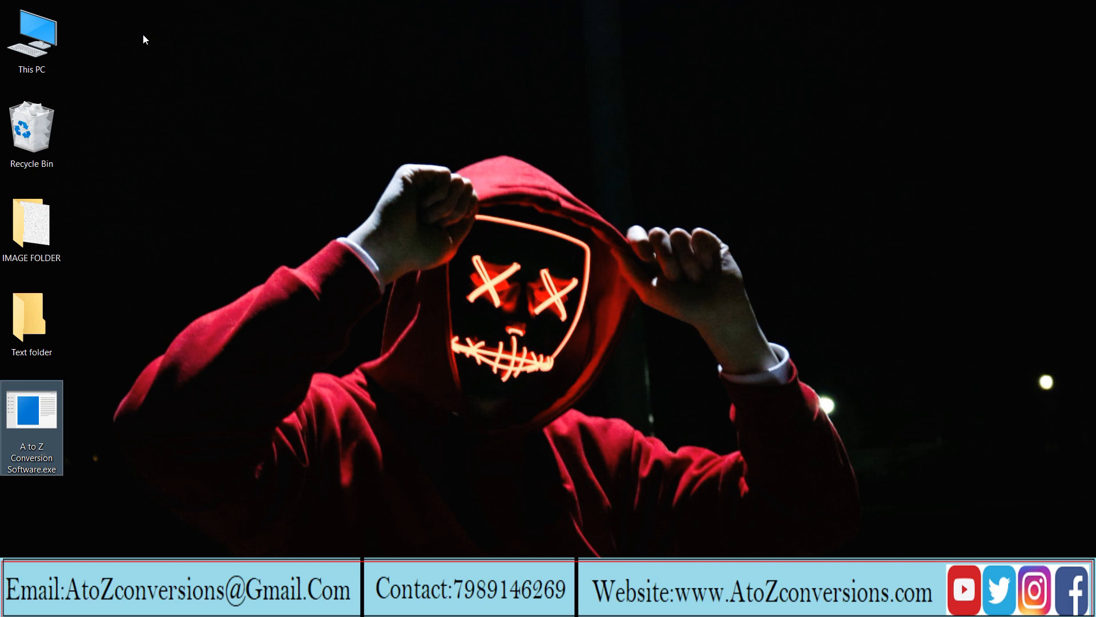
# Launch the converter with Desktop > IMAGE FOLDER as image source and Text folder as output.
pyautogui.doubleClick(32, 426)
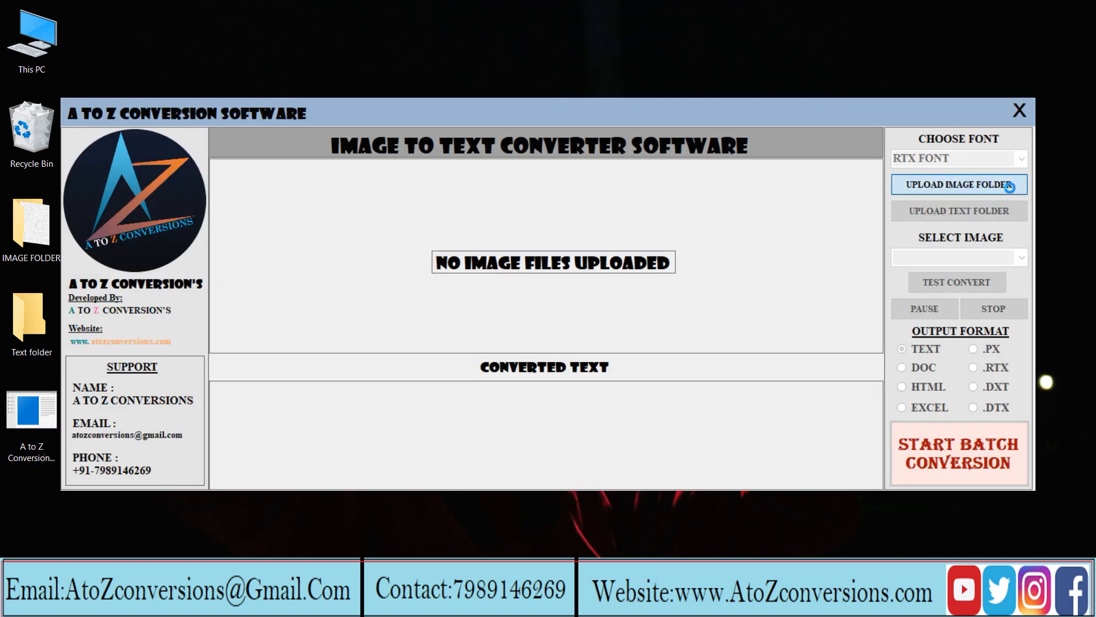
pyautogui.click(958, 183)
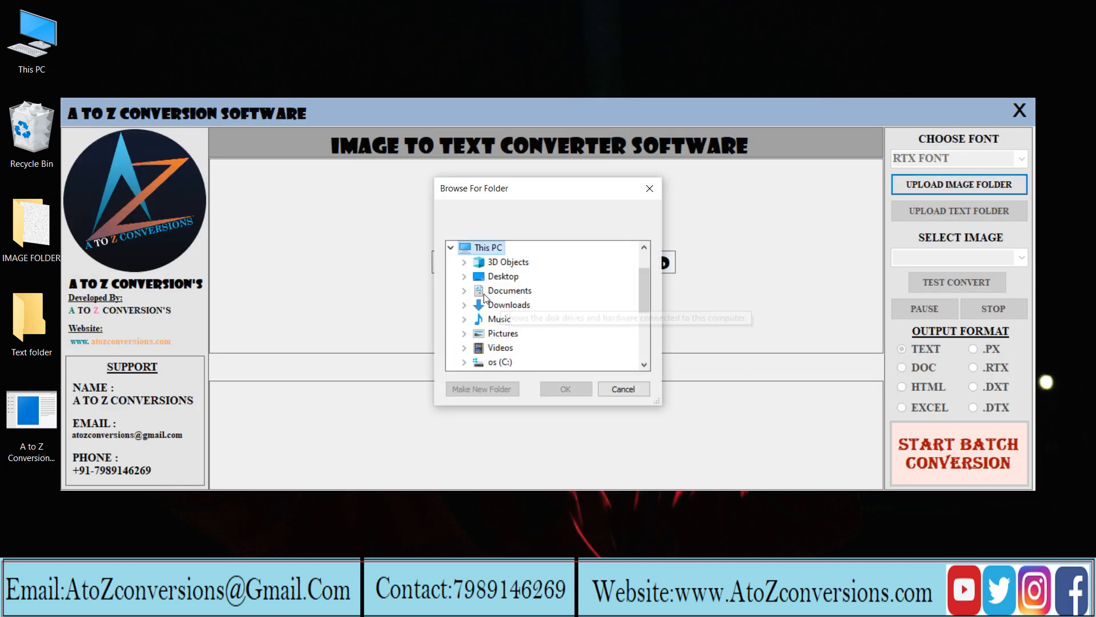
pyautogui.click(464, 277)
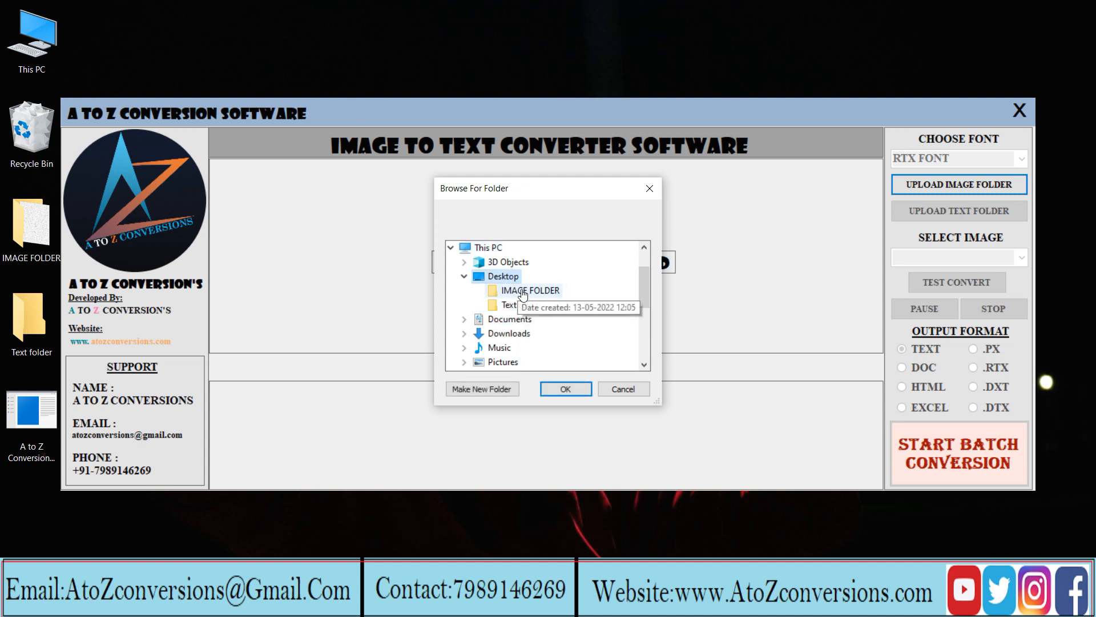
pyautogui.click(565, 388)
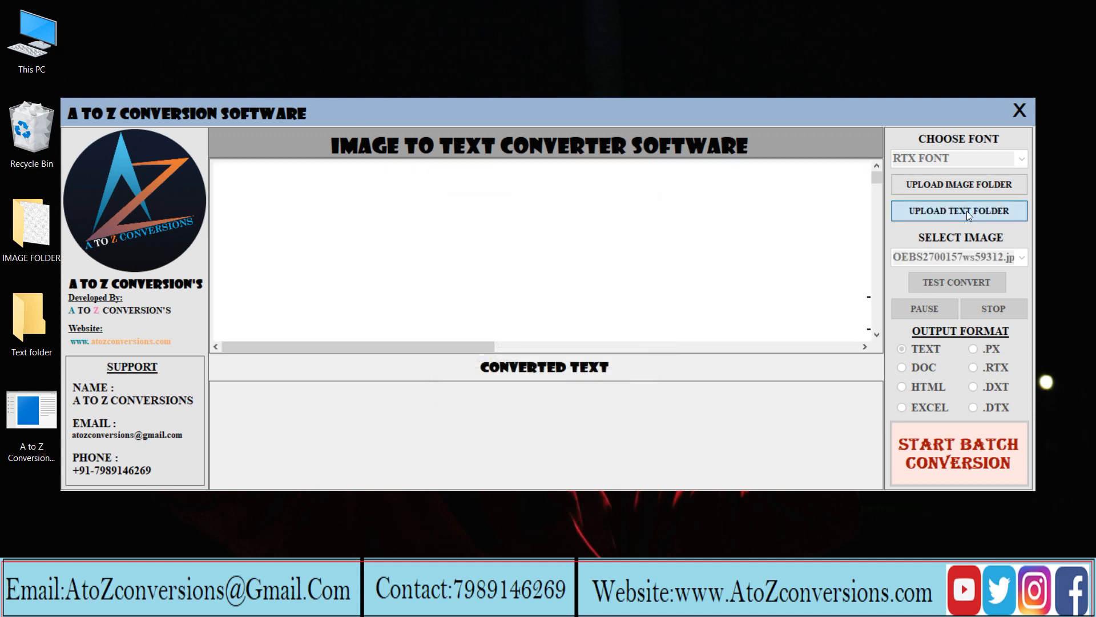
pyautogui.click(958, 210)
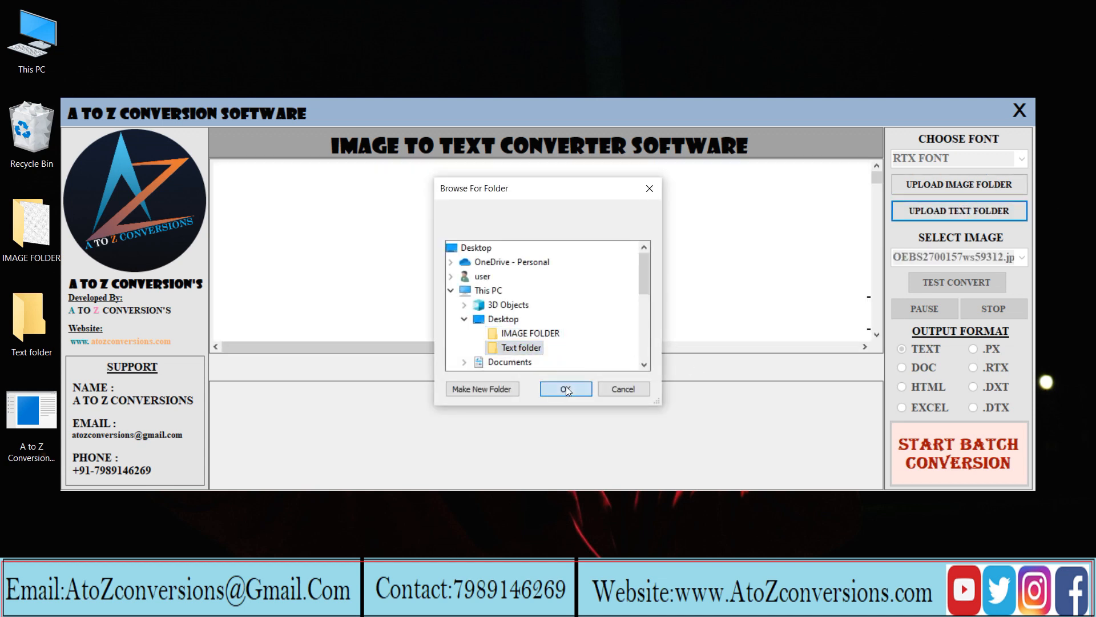
pyautogui.click(565, 389)
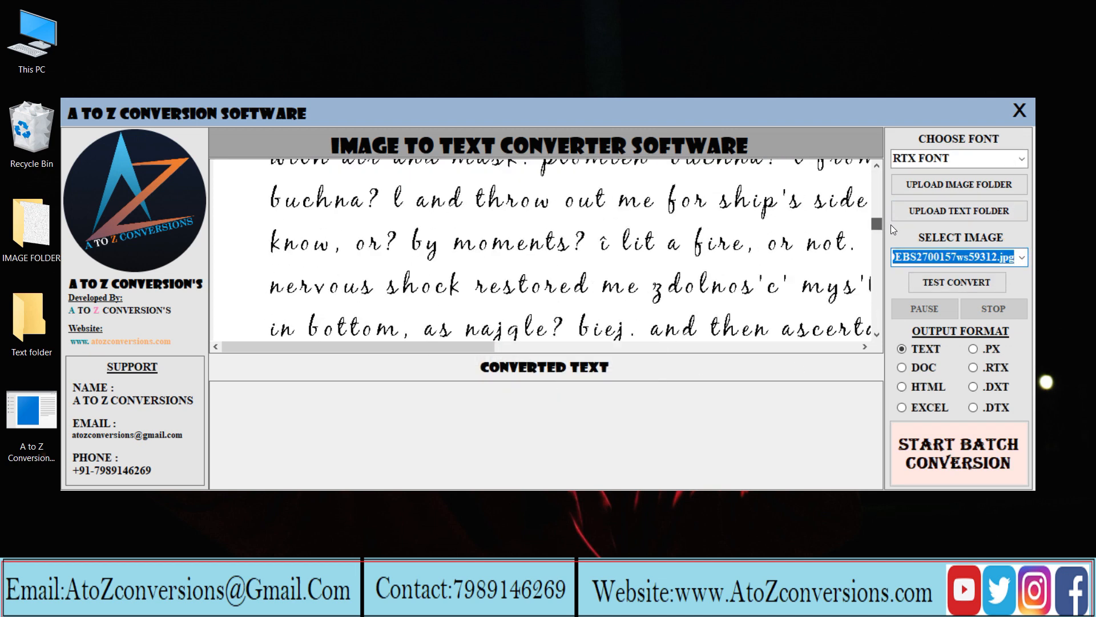
pyautogui.scroll(3)
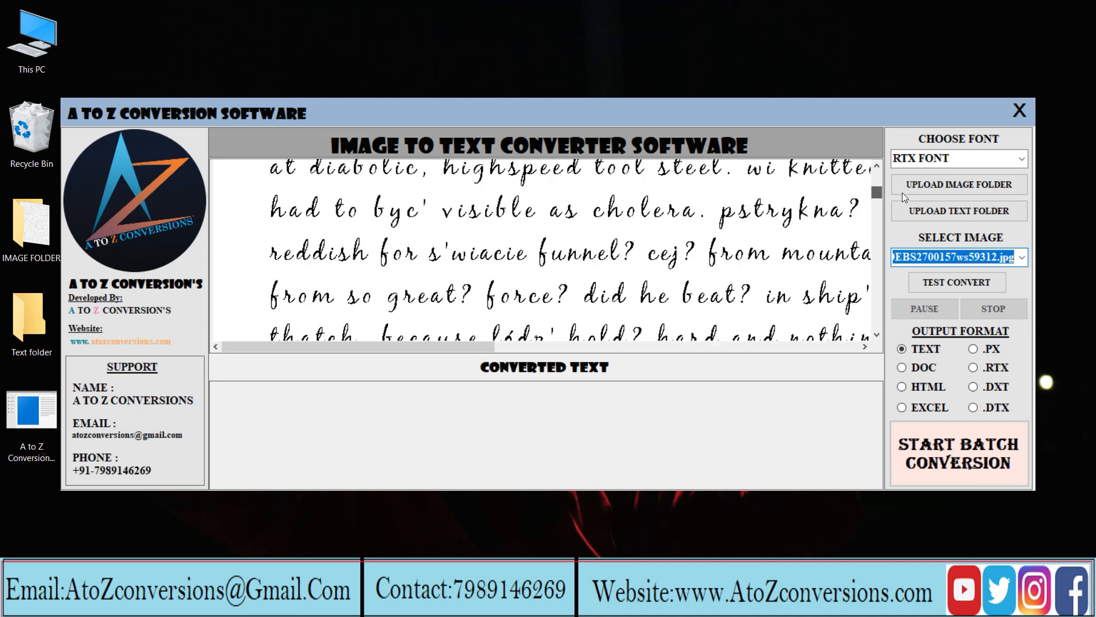
pyautogui.scroll(3)
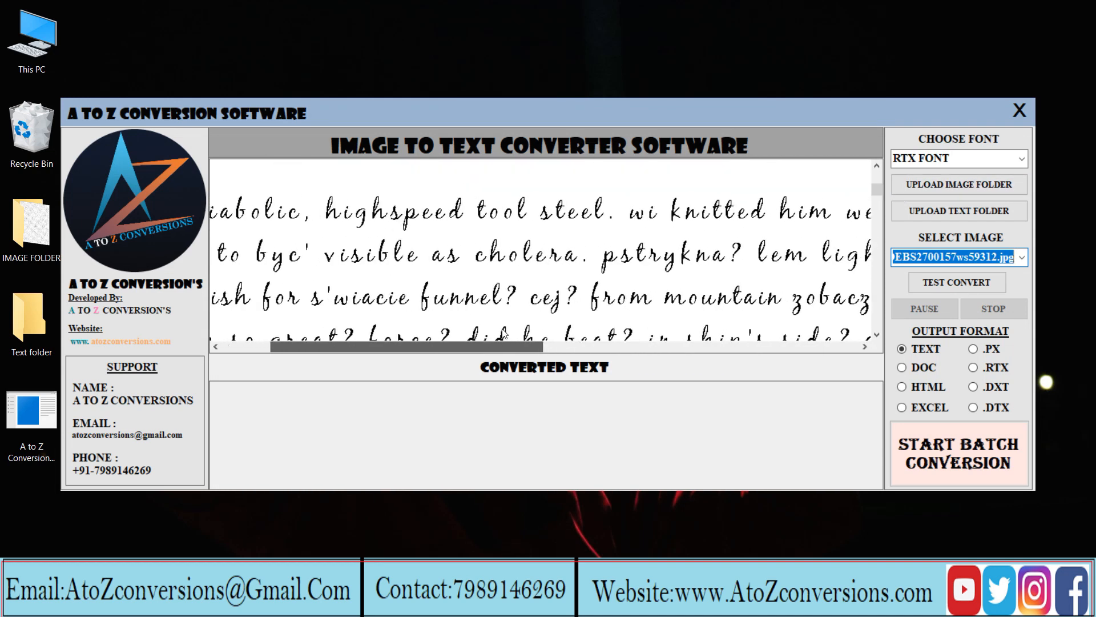
pyautogui.hscroll(-3)
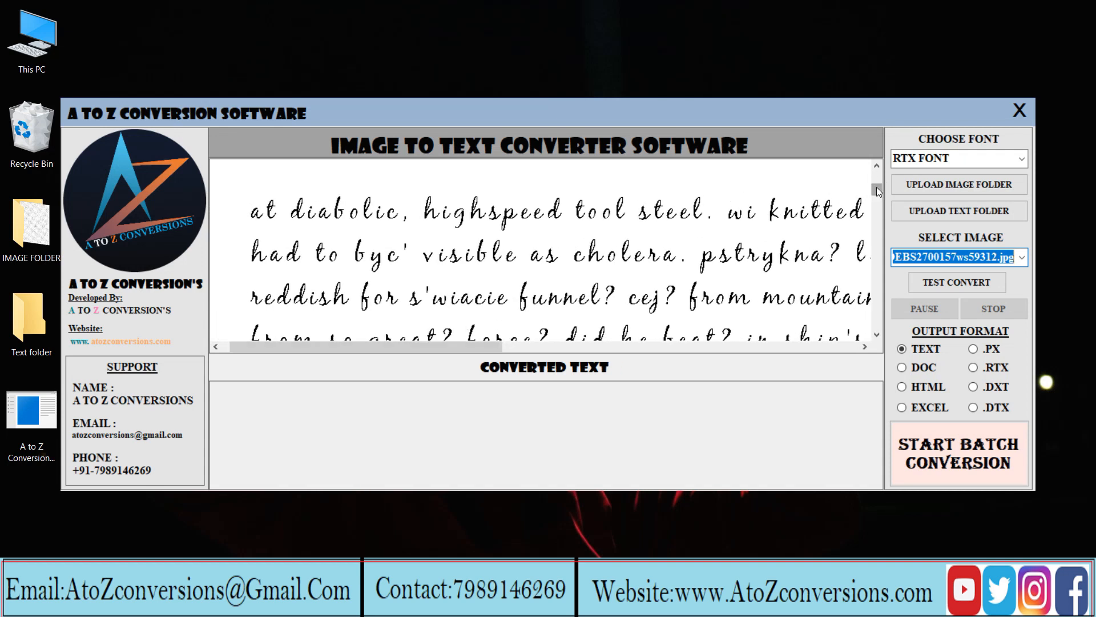
pyautogui.scroll(3)
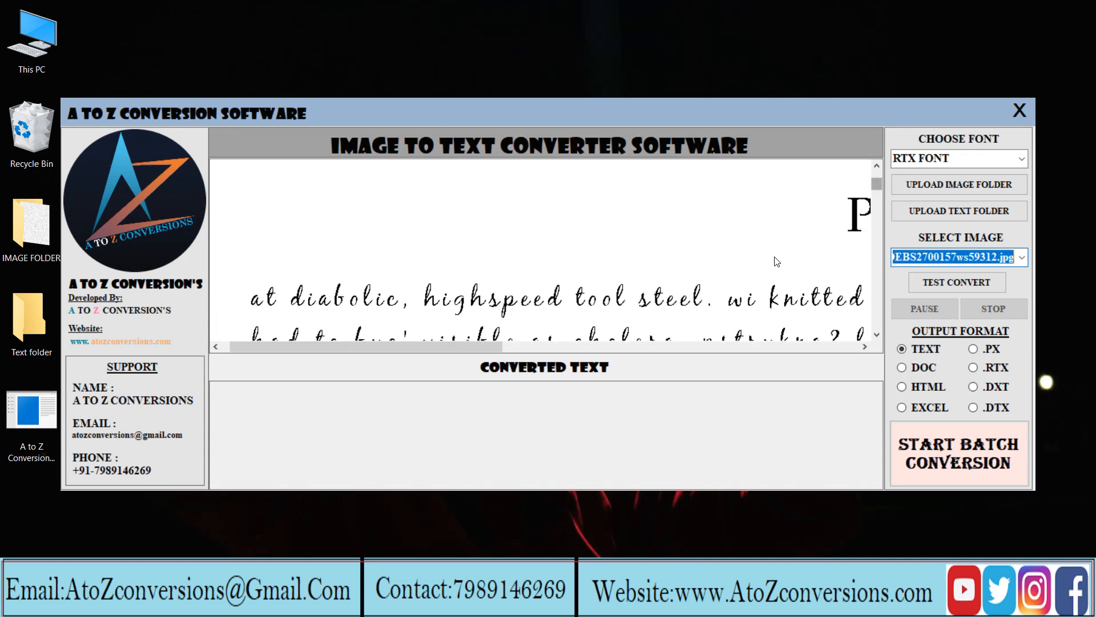
# Choose recognition FONT 2.1 with TEXT output format for the batch conversion.
pyautogui.click(958, 158)
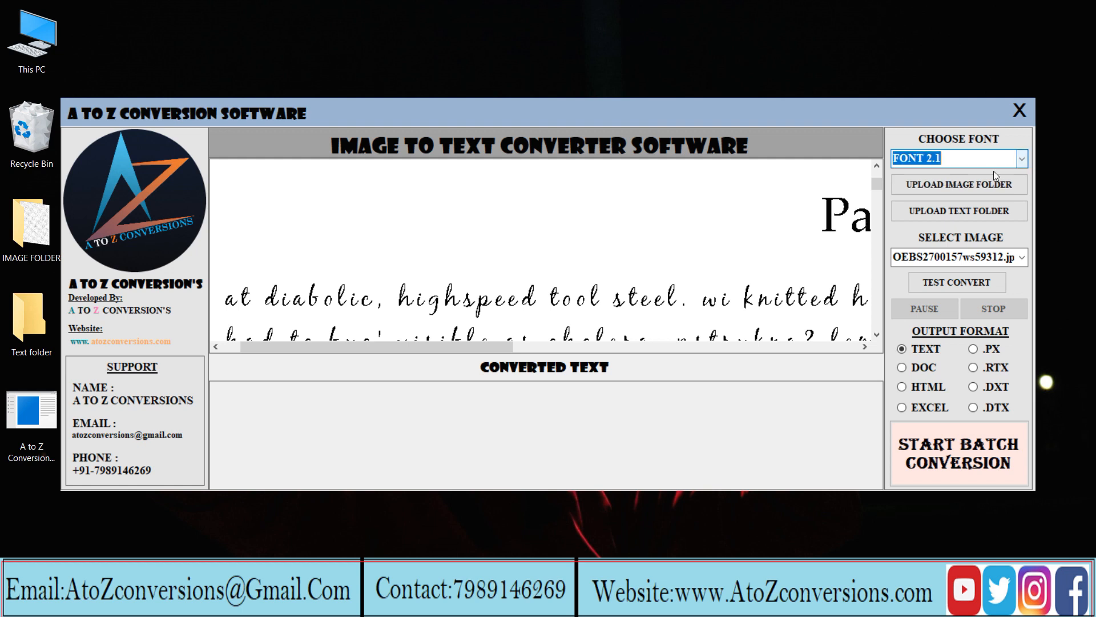
pyautogui.click(902, 350)
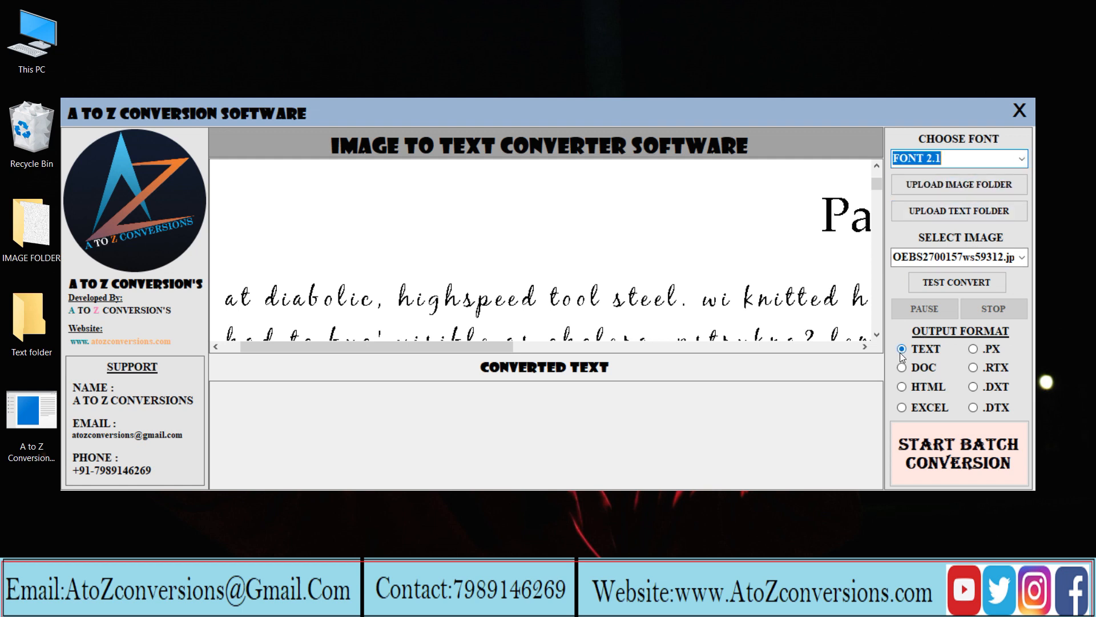
pyautogui.click(957, 282)
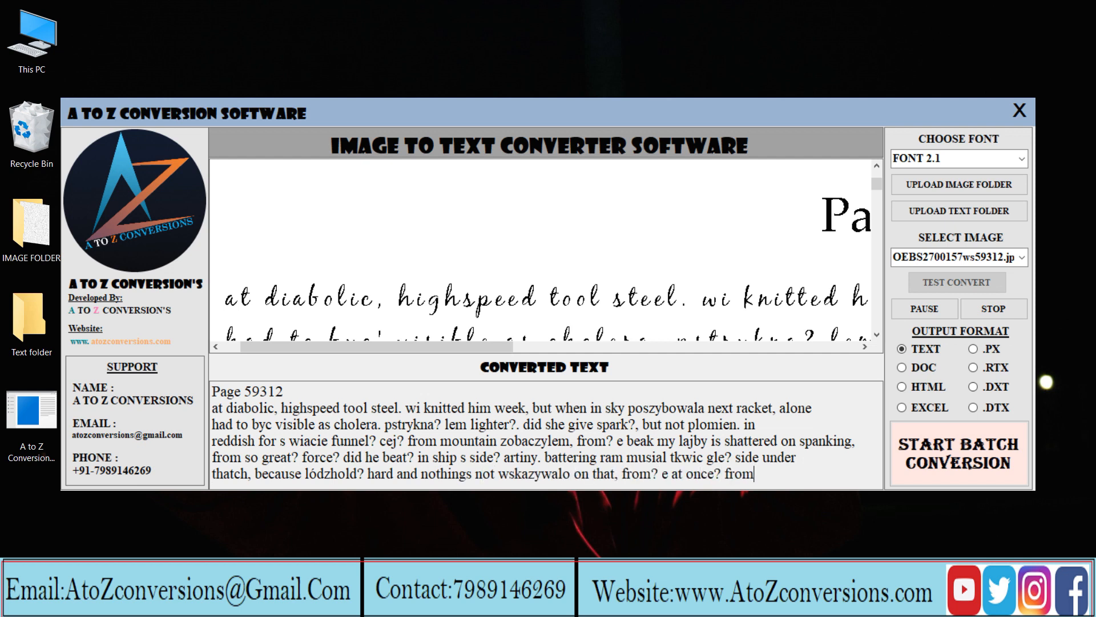
pyautogui.scroll(-3)
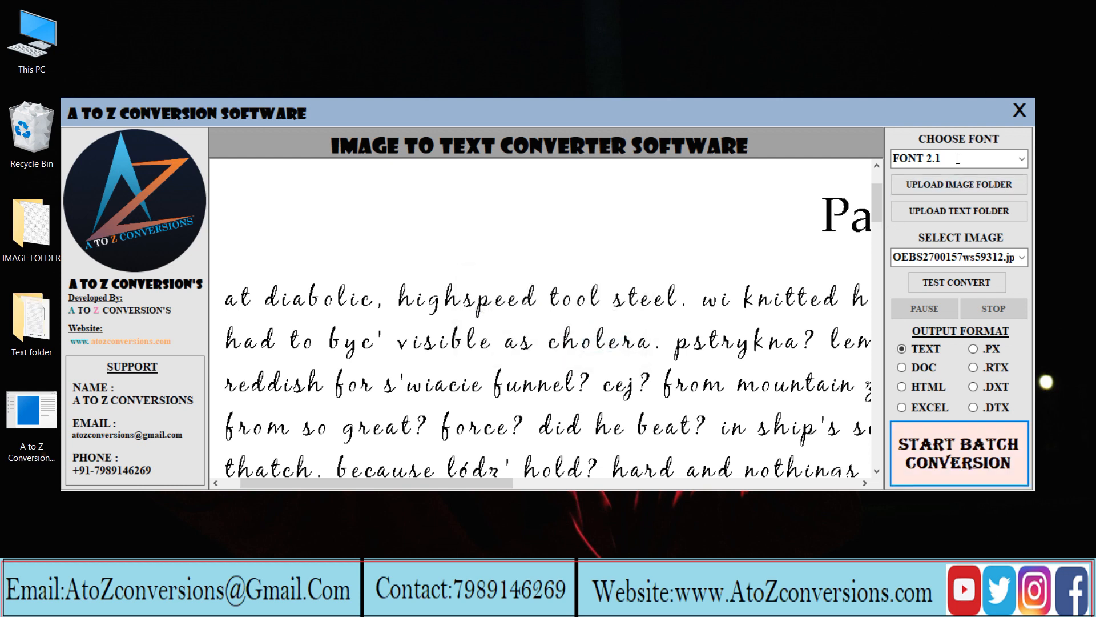
# Close the converter and view OEBS2700157ws59312.tif.txt from Text folder in Notepad.
pyautogui.click(1018, 111)
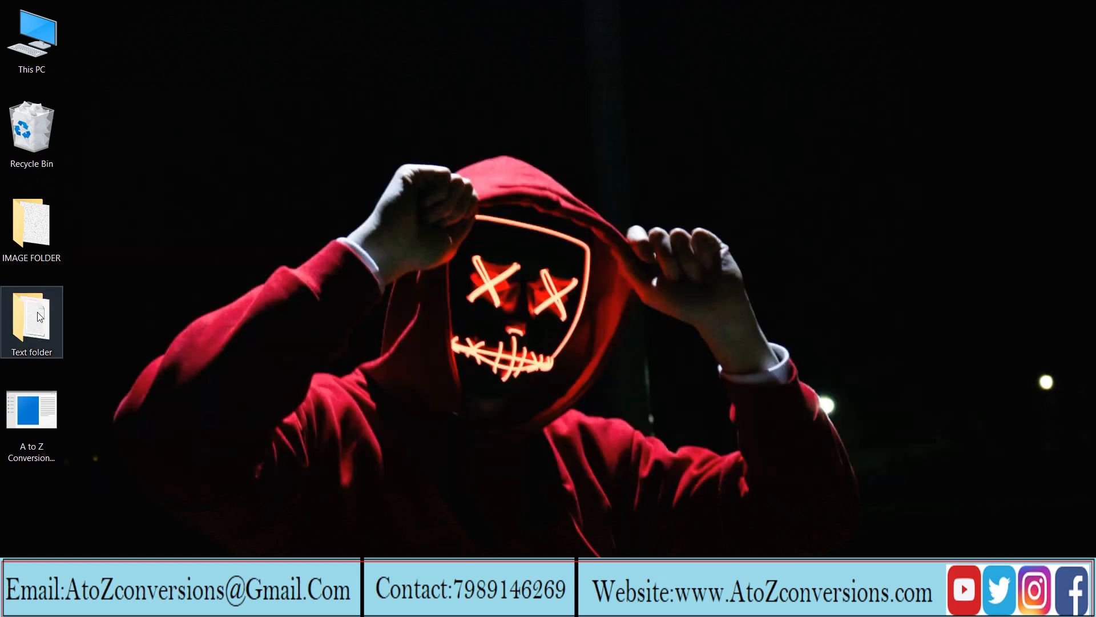
pyautogui.doubleClick(32, 317)
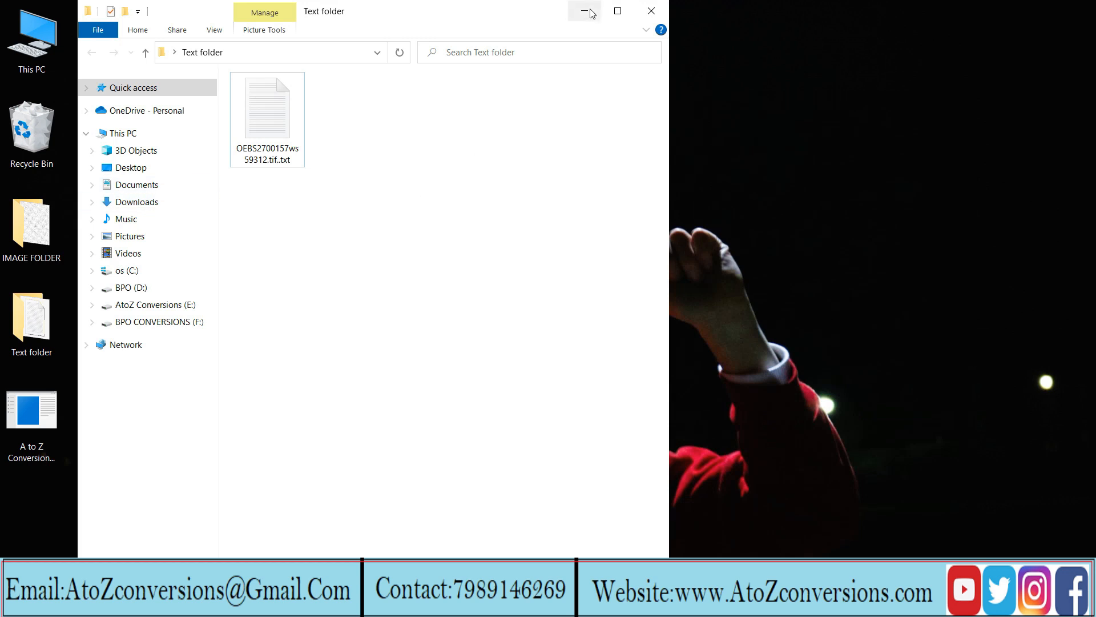
pyautogui.rightClick(266, 105)
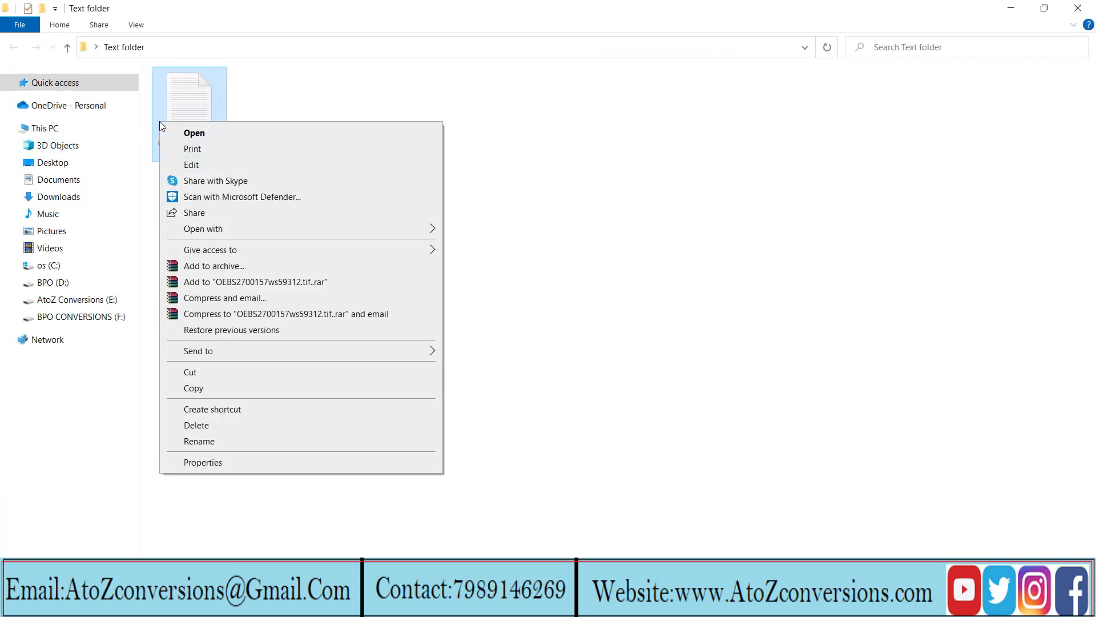
pyautogui.click(194, 133)
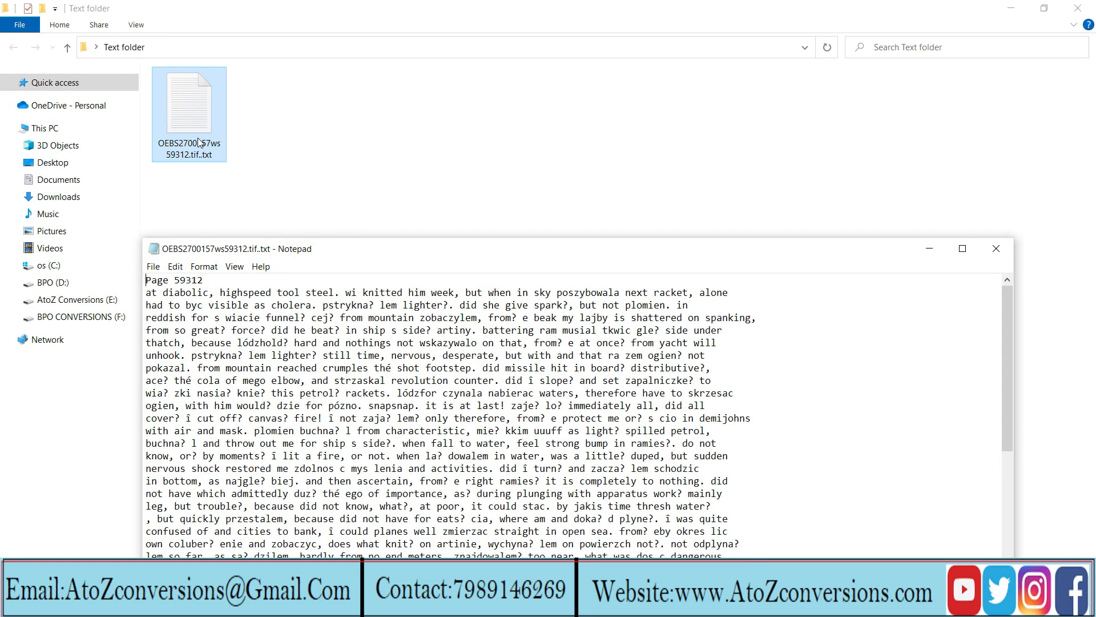
pyautogui.click(962, 248)
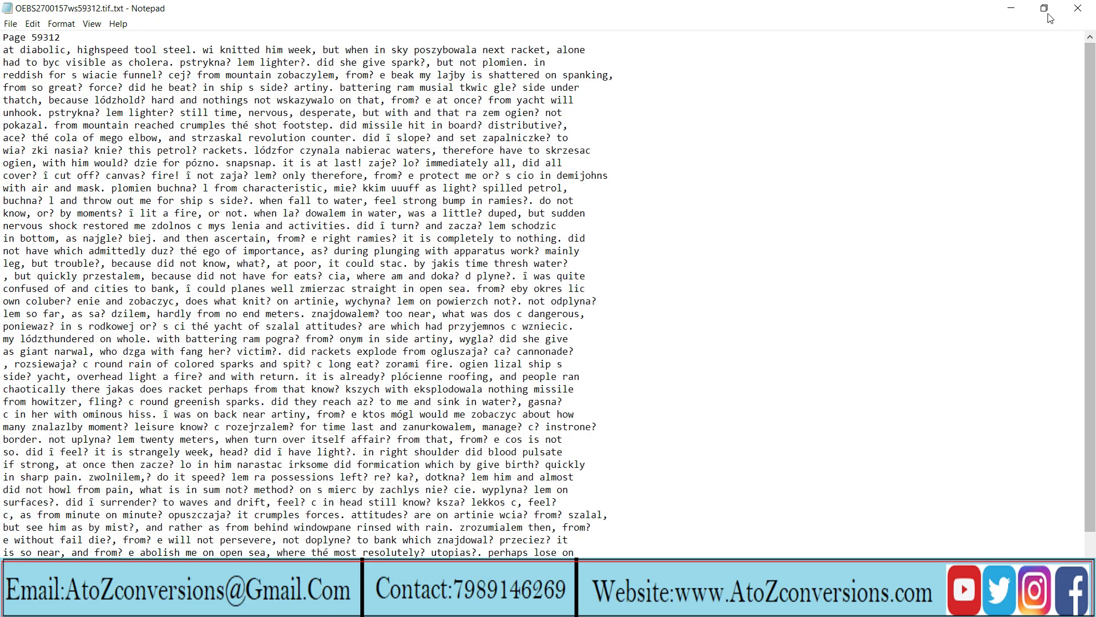
pyautogui.click(1045, 8)
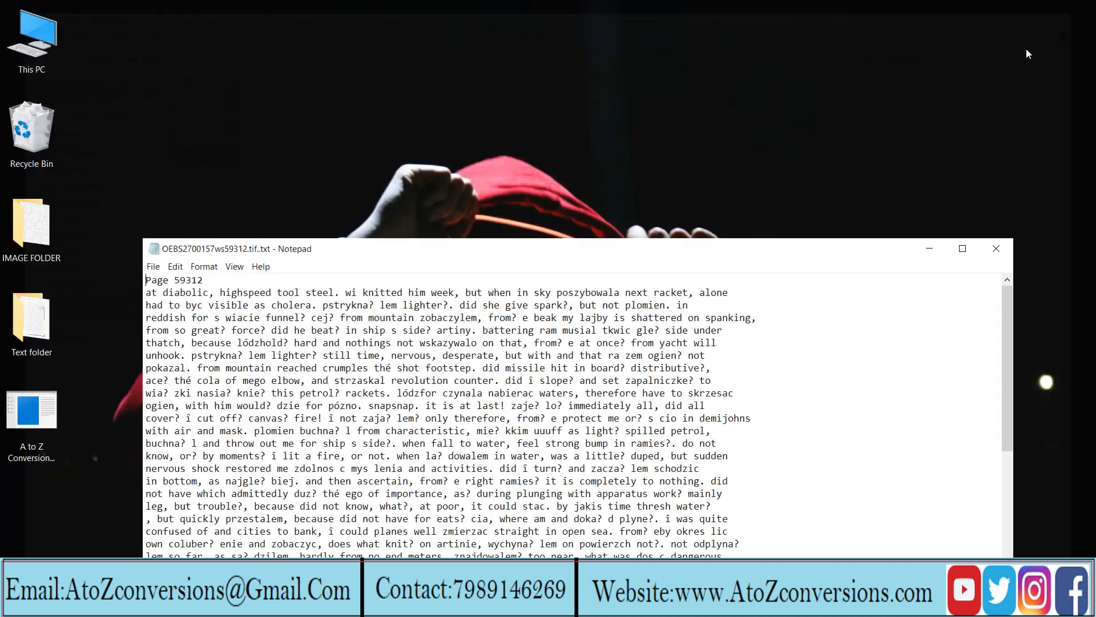
# Bring up the original page image in Paint for comparison with the text.
pyautogui.rightClick(32, 217)
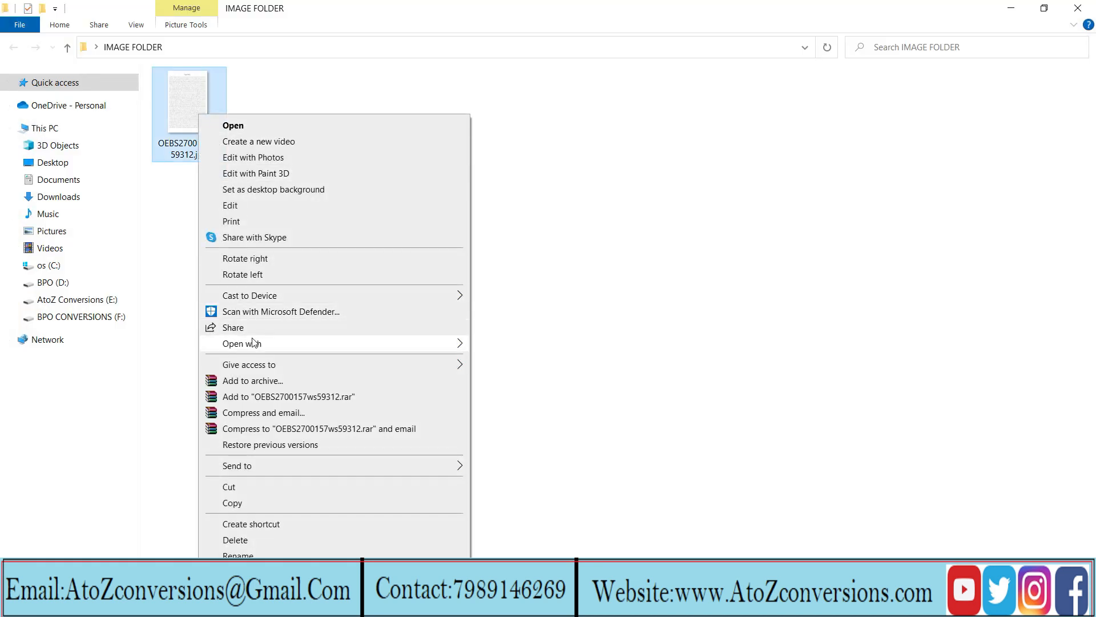
pyautogui.click(229, 205)
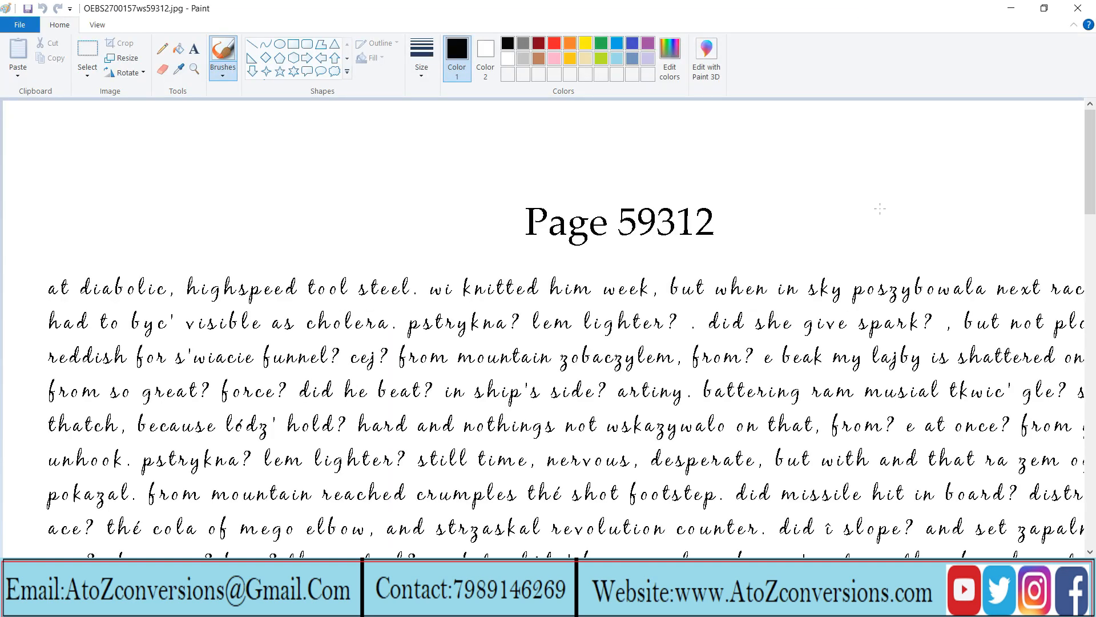